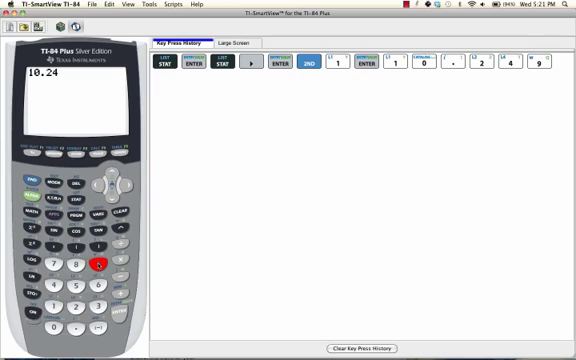
Append the digit 9 so the home-screen entry reads 10.249, left unevaluated.
{"action": "left_click", "coordinate": [98, 264]}
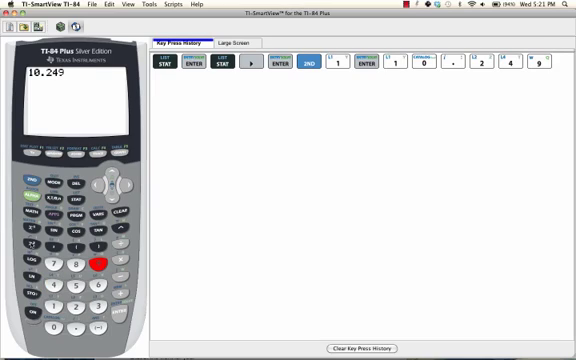